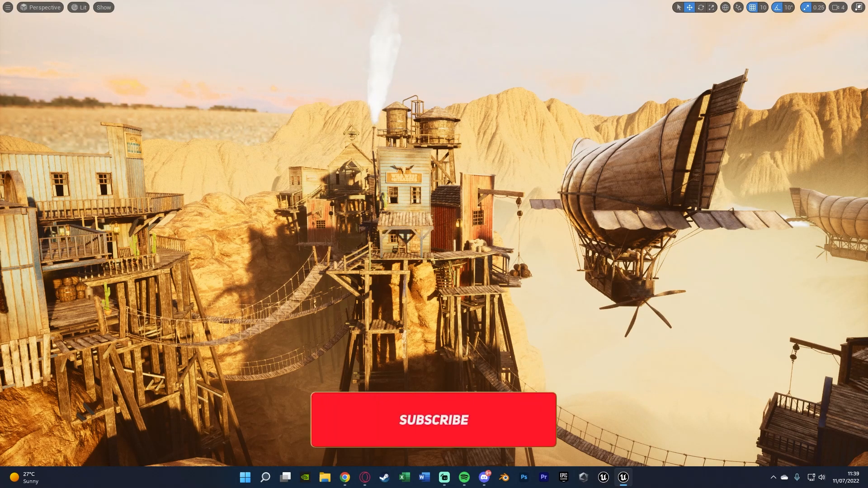
Leave immersive full-screen mode so the editor menus, Outliner and Details panels return
left_click(433, 420)
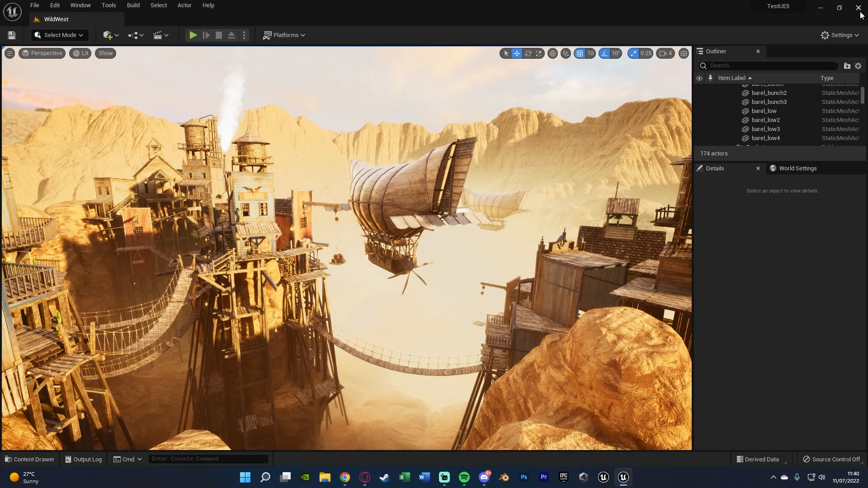
Show the Engine Scalability Settings panel from the toolbar Settings menu
left_click(839, 35)
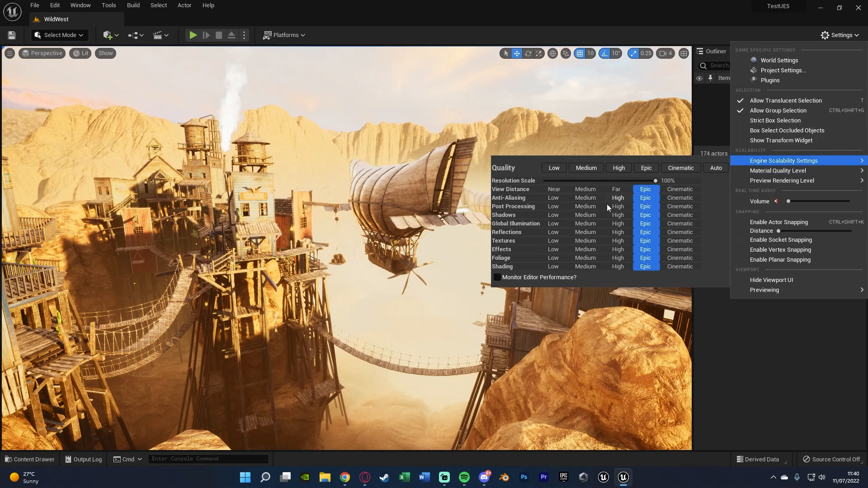
mouse_move(539, 170)
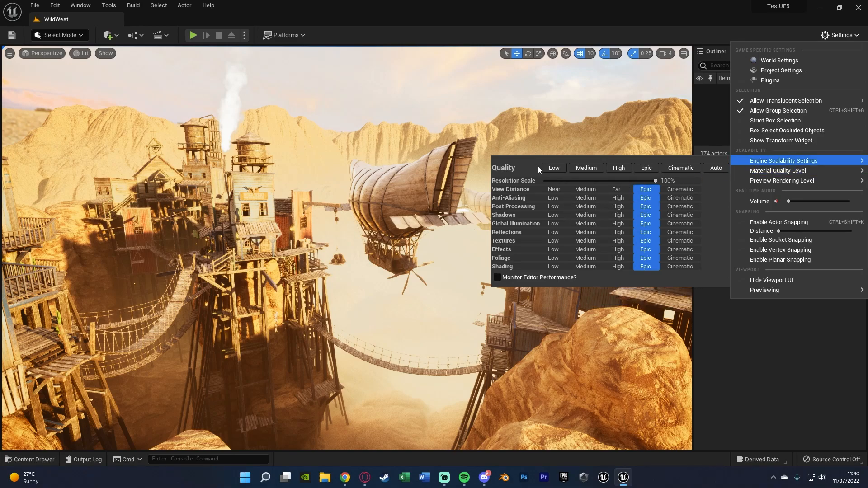
mouse_move(553, 168)
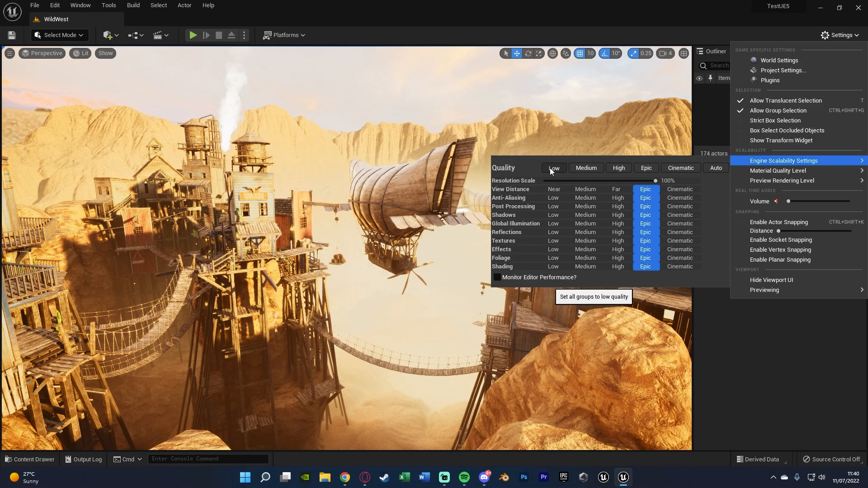
Try Low then Cinematic for all groups, then set individual groups to mixed levels with textures at Epic
left_click(553, 168)
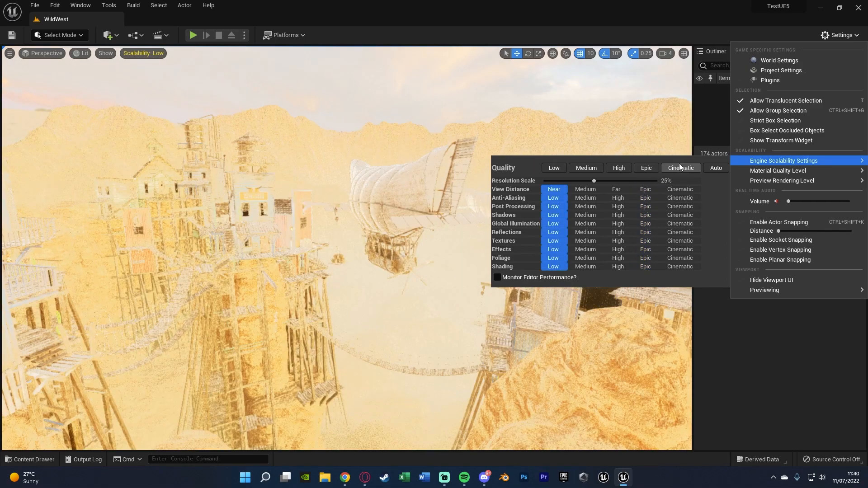
left_click(680, 168)
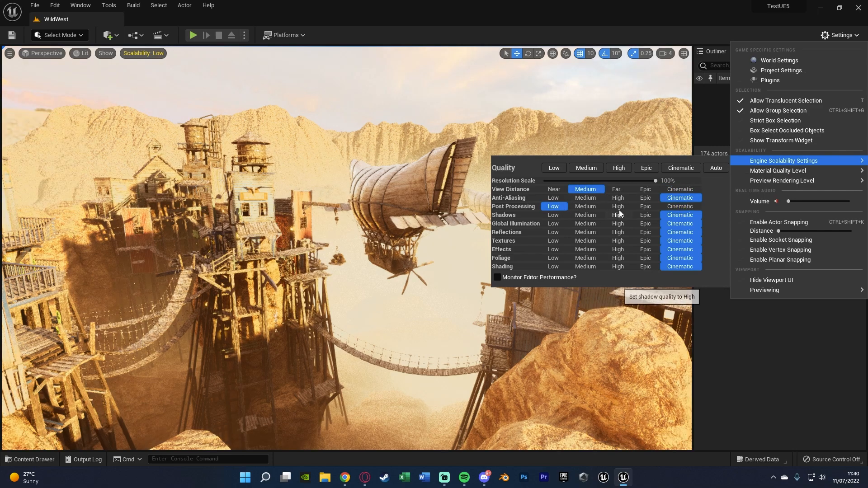
left_click(552, 215)
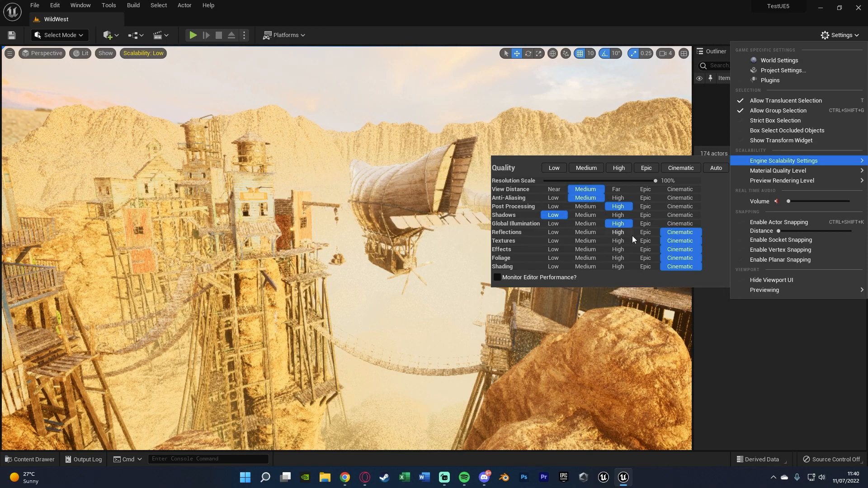
left_click(585, 258)
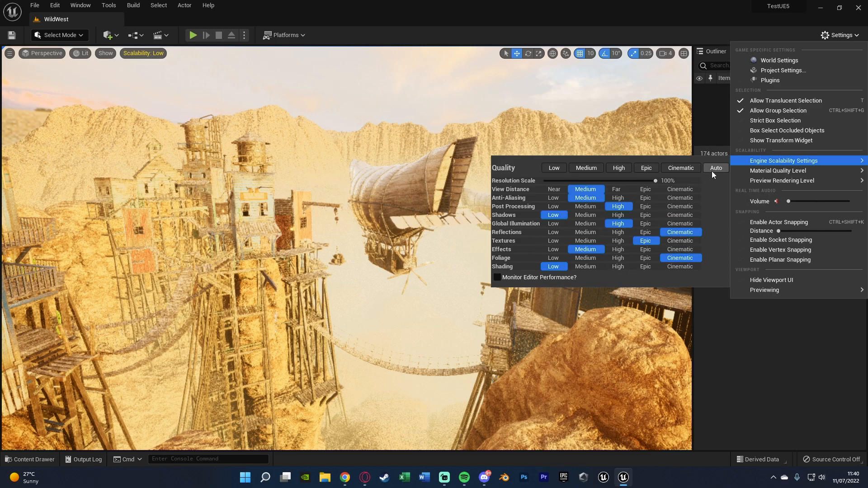
mouse_move(715, 169)
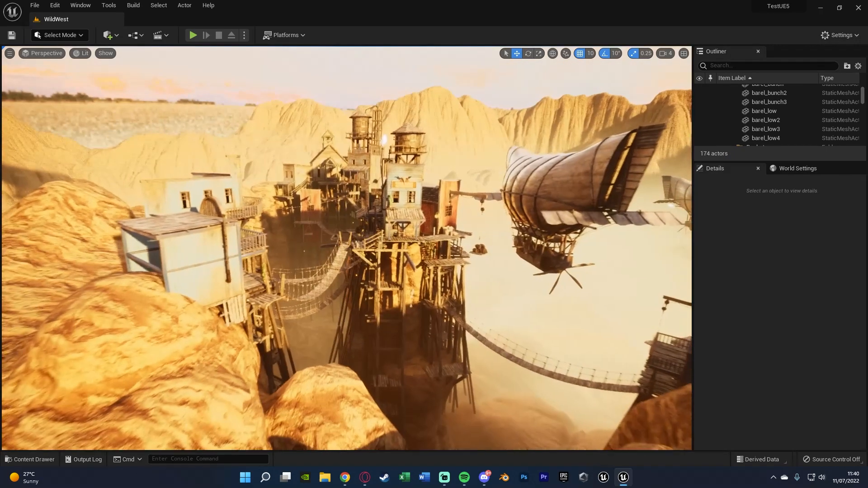
Cycle all scalability groups through Medium, High and Epic, leave them at Low, and close the panel
left_click(839, 36)
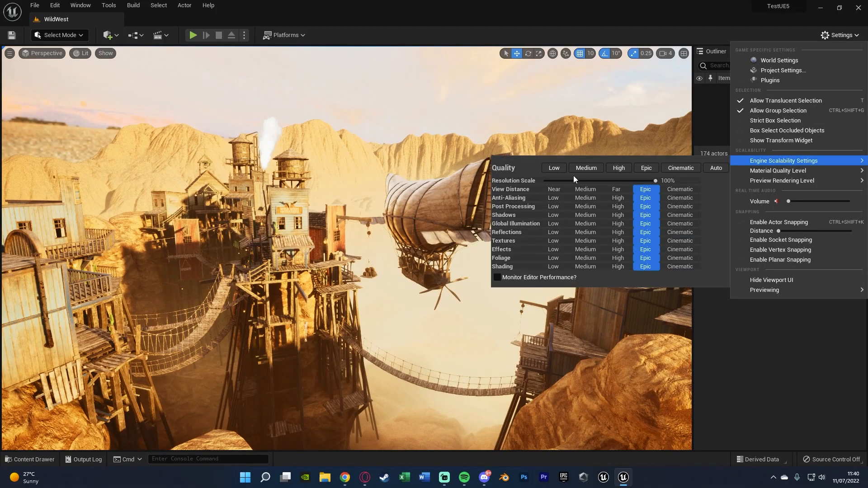
mouse_move(628, 279)
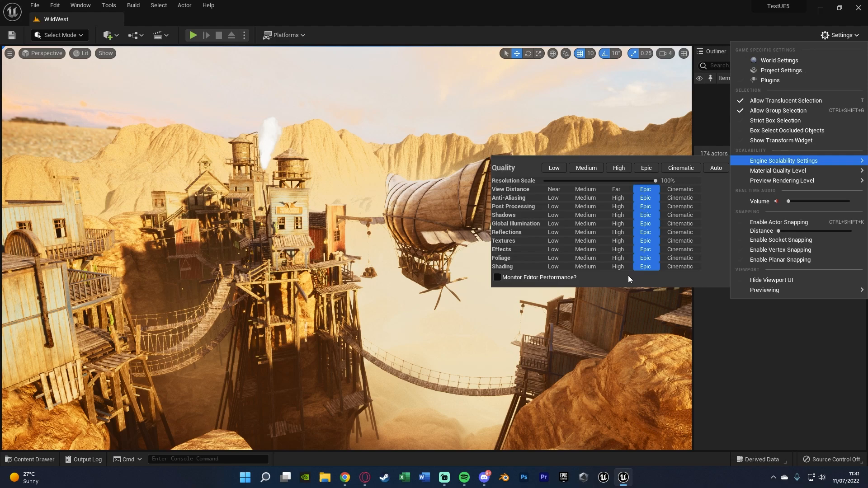
left_click(584, 168)
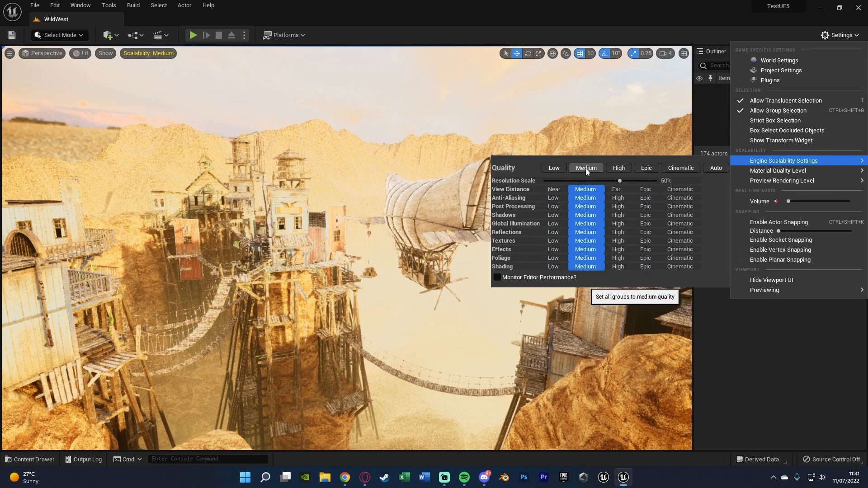
left_click(618, 168)
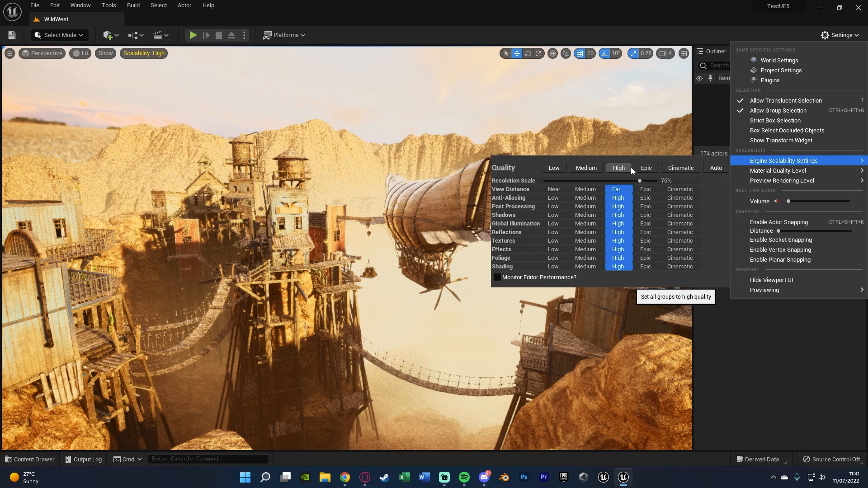
left_click(645, 168)
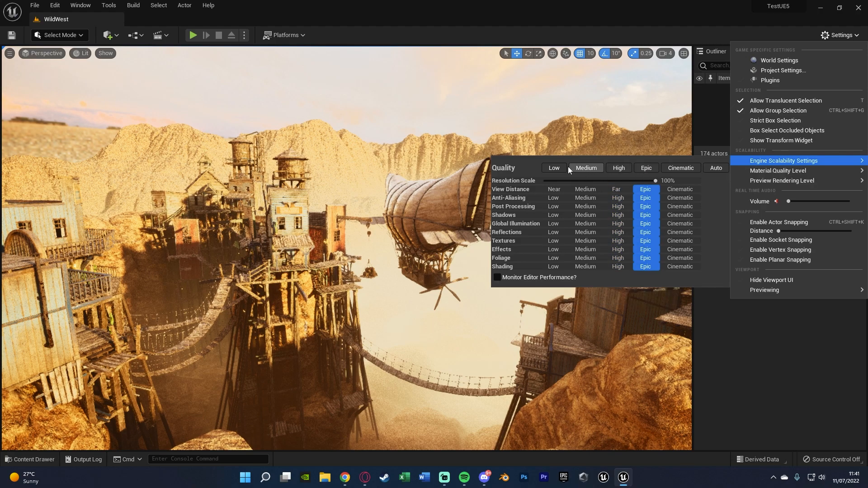
left_click(553, 168)
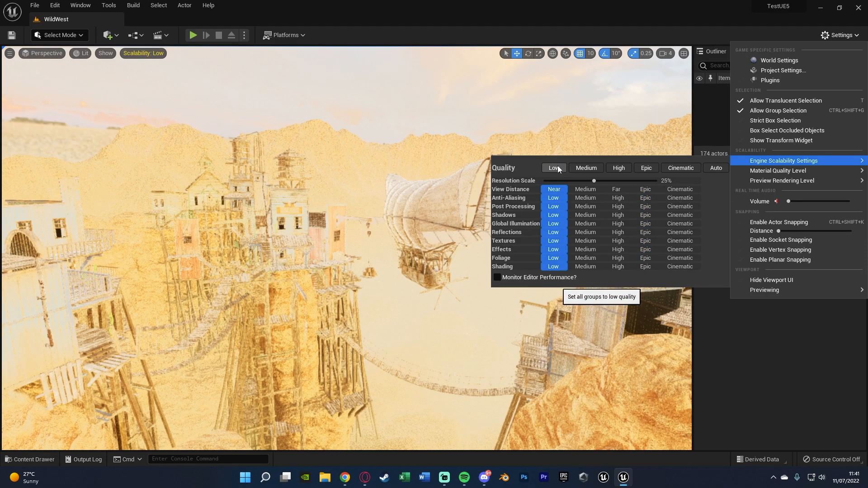
left_click(553, 170)
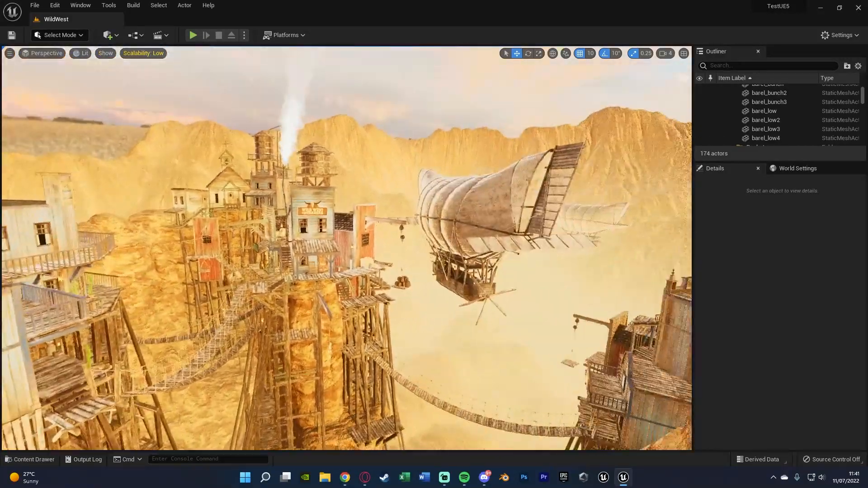
Set every scalability group back to Epic so the WildWest level renders at full detail
left_click(839, 35)
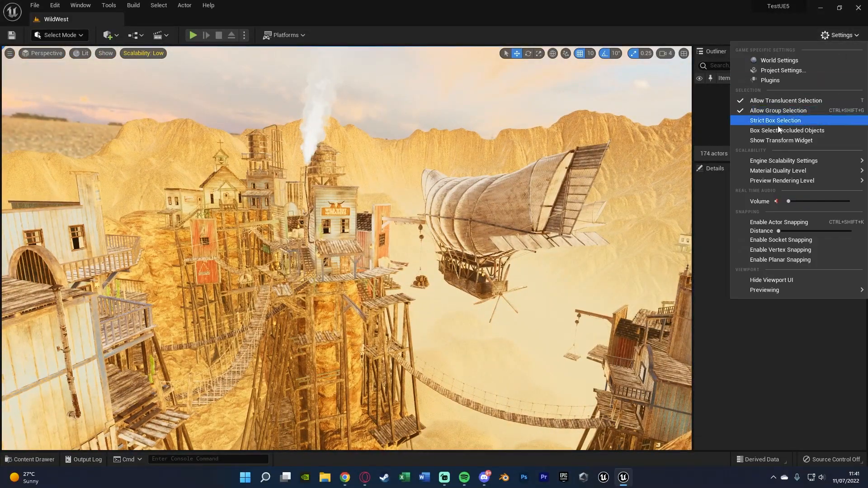
left_click(783, 161)
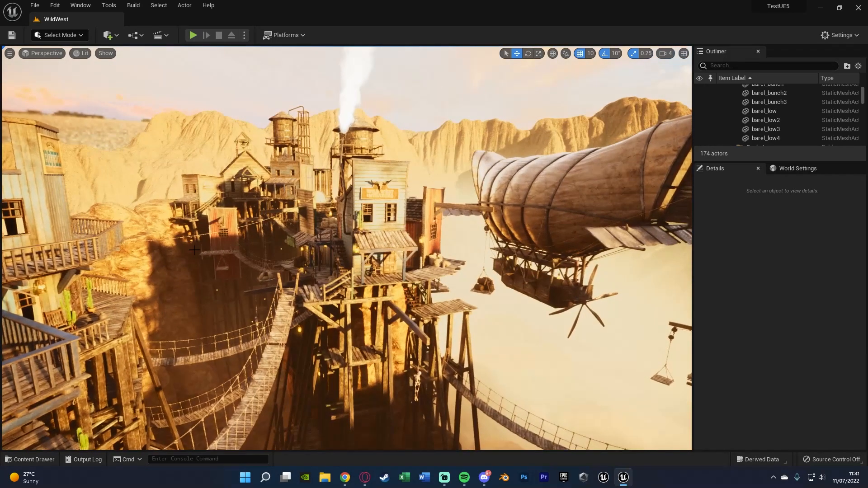
Reapply Epic quality and bring the scalability panel back up to confirm all groups read Epic
left_click(839, 35)
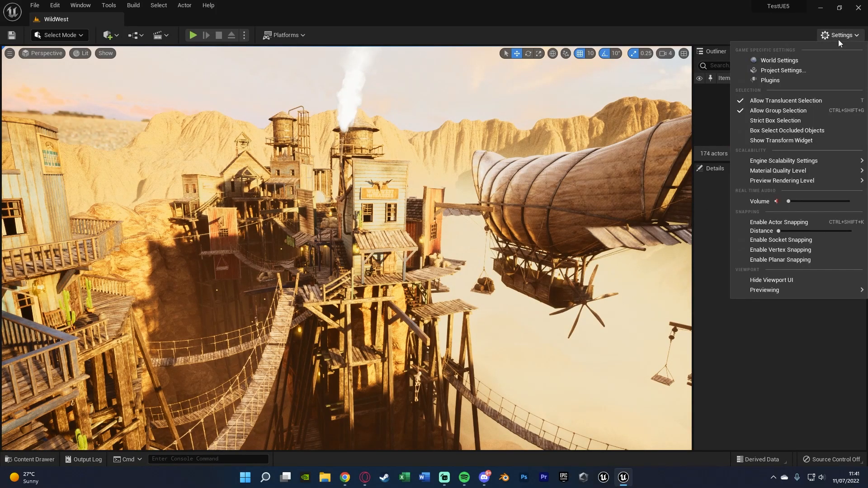
left_click(784, 161)
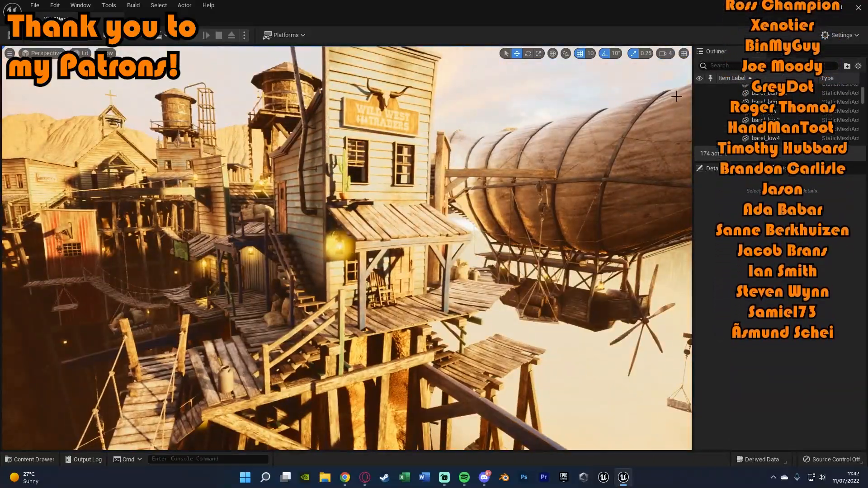
left_click(839, 35)
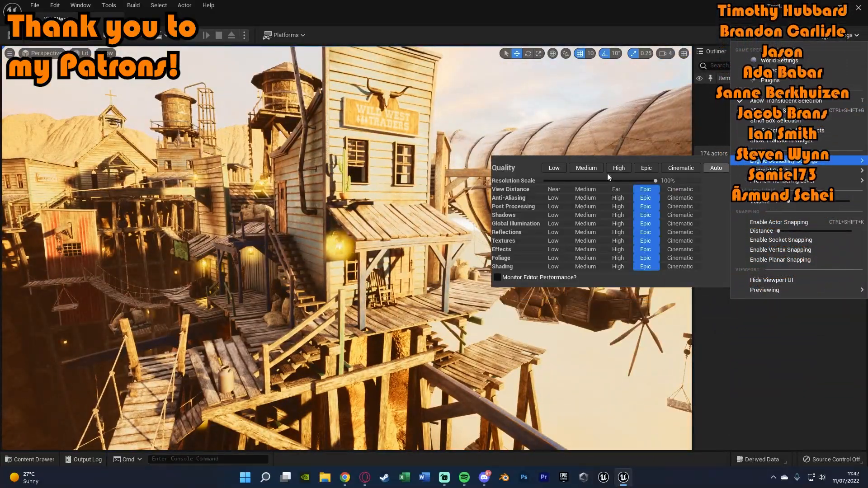